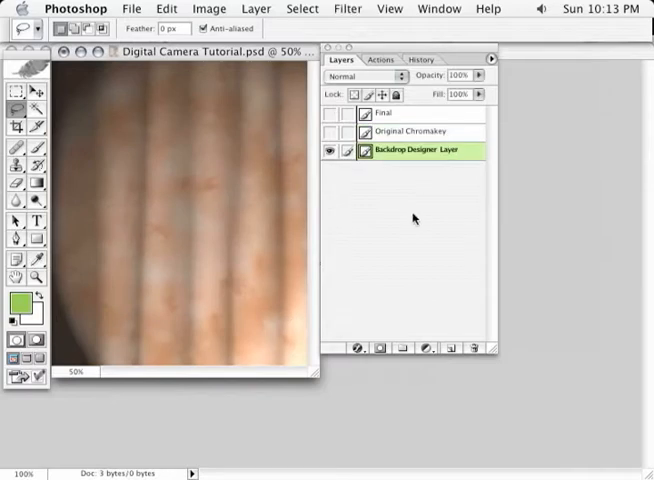
{"action": "mouse_move", "coordinate": [350, 32]}
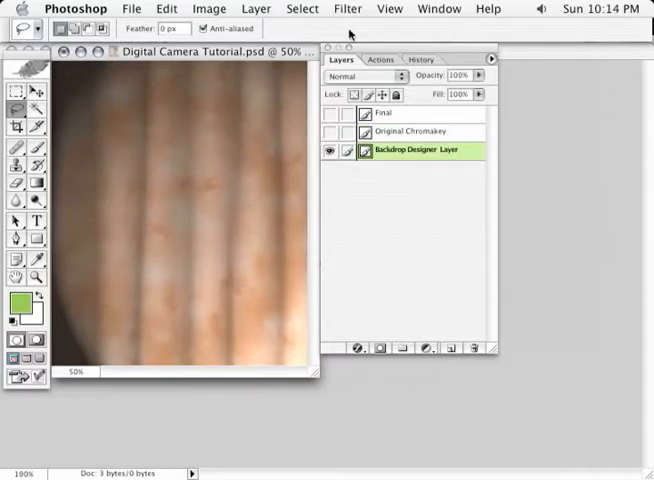
- Launch the Backdrop Designer plug-in from Photoshop's Filter menu on the Backdrop Designer Layer
{"action": "left_click", "coordinate": [348, 8]}
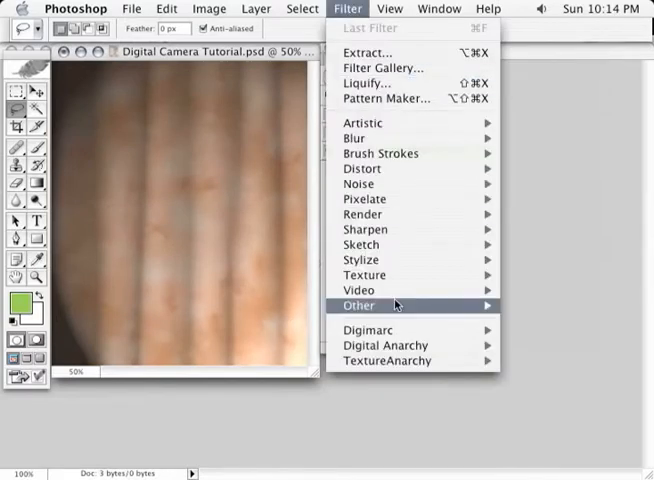
{"action": "mouse_move", "coordinate": [384, 344]}
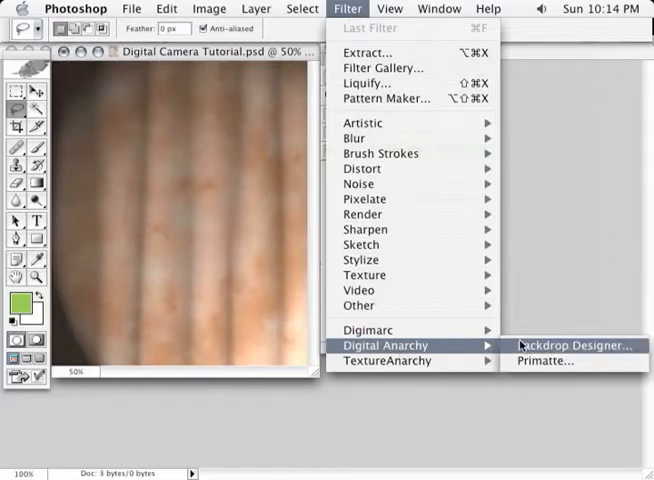
{"action": "left_click", "coordinate": [576, 344]}
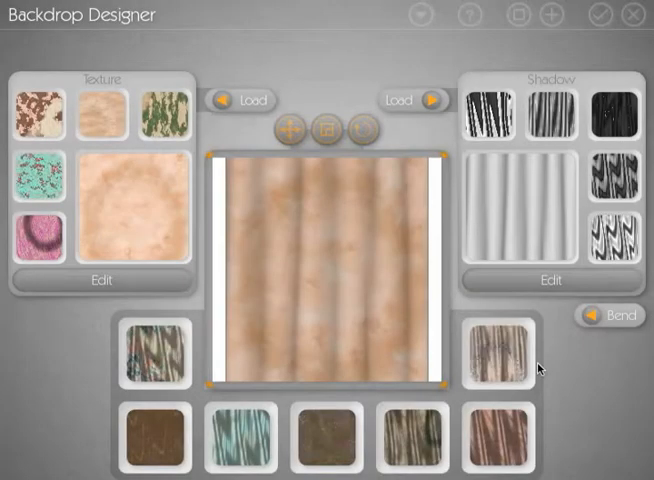
{"action": "mouse_move", "coordinate": [240, 74]}
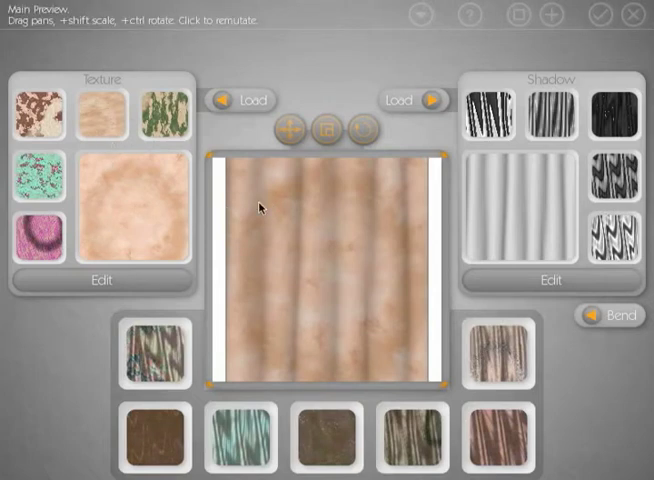
{"action": "mouse_move", "coordinate": [294, 170]}
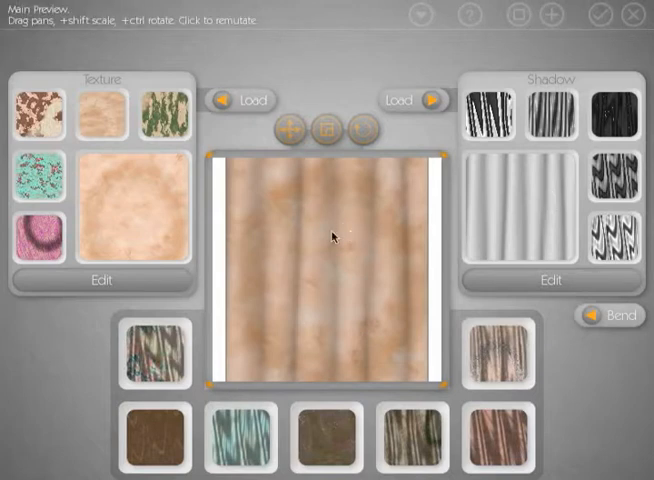
{"action": "mouse_move", "coordinate": [342, 184]}
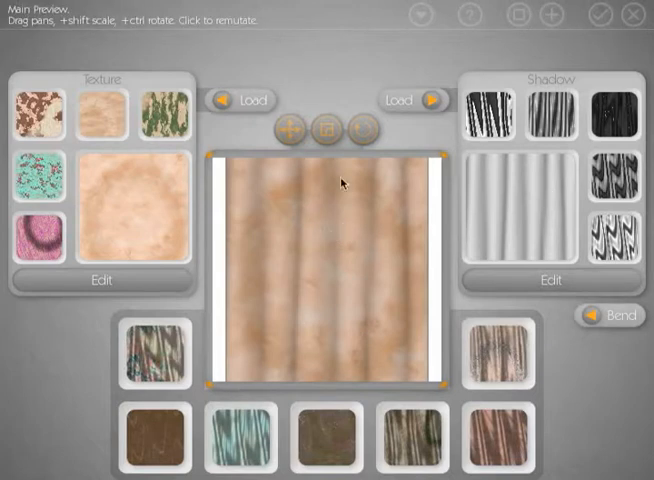
{"action": "mouse_move", "coordinate": [270, 196]}
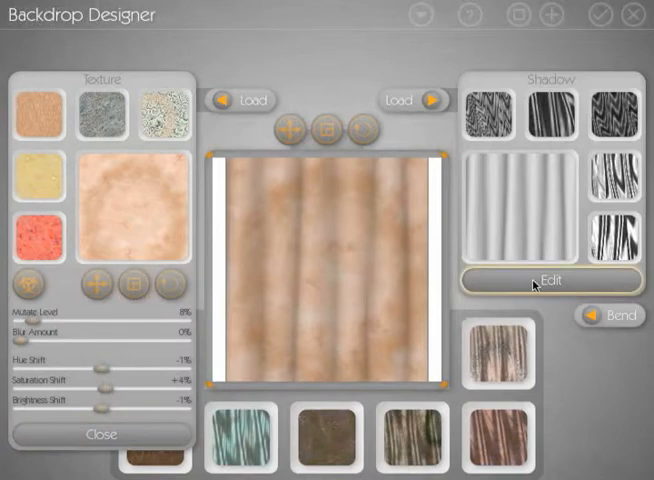
- Show the Shadow panel's adjustment sliders and bring up the shadow bitmap library
{"action": "left_click", "coordinate": [550, 280]}
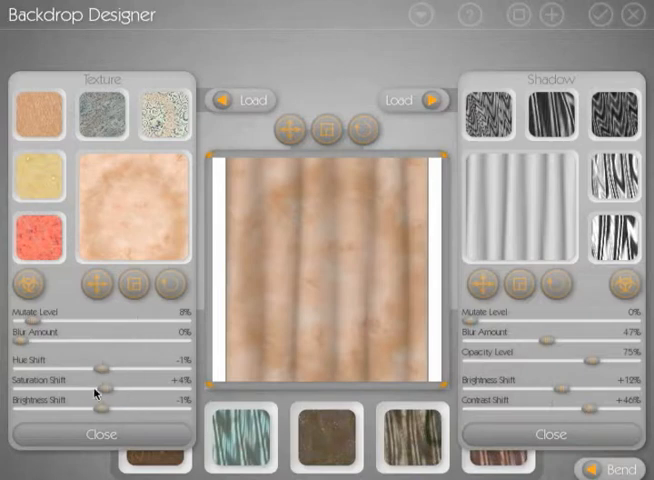
{"action": "mouse_move", "coordinate": [88, 340]}
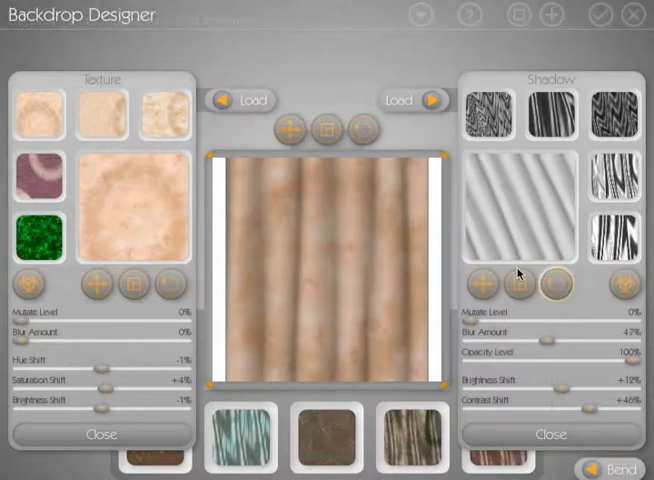
{"action": "left_click", "coordinate": [520, 288]}
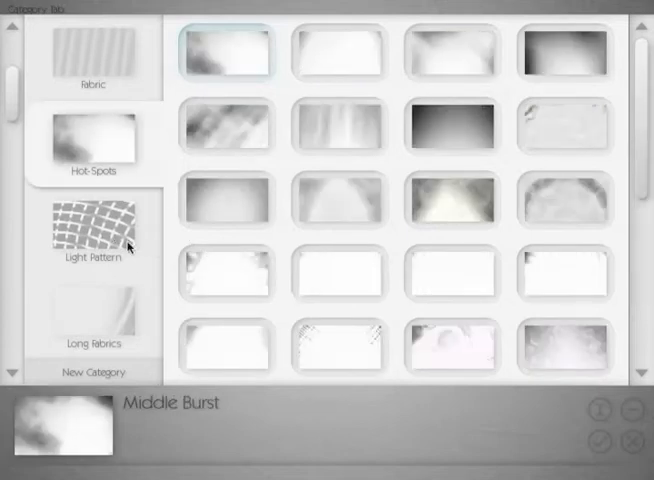
- Apply the Slide and Drag shadow preset from the Long fabrics category
{"action": "left_click", "coordinate": [94, 320]}
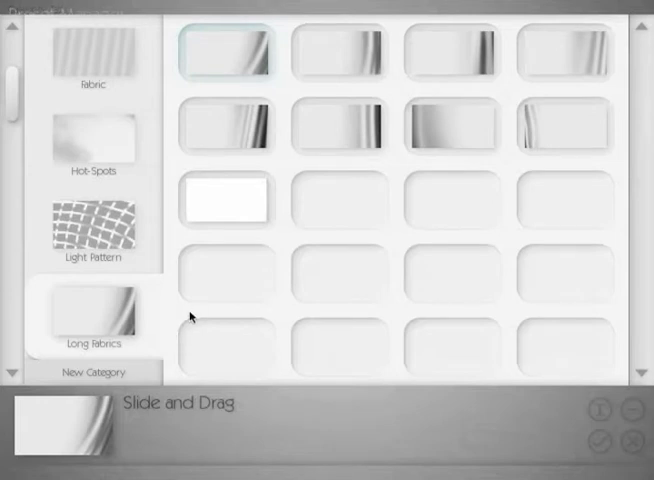
{"action": "mouse_move", "coordinate": [132, 320]}
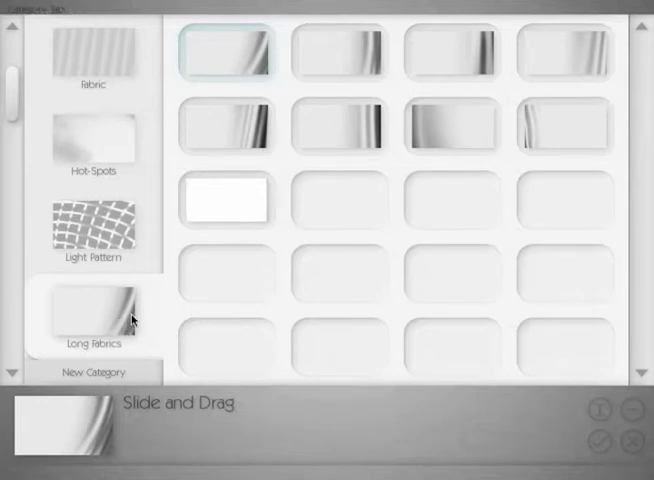
{"action": "left_click", "coordinate": [230, 130]}
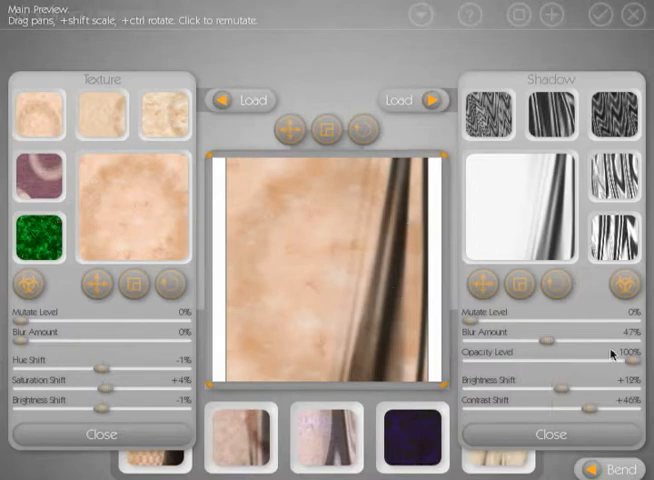
- Shift the Slide and Drag fabric fold toward the edge so more texture shows through
{"action": "left_click_drag", "start_coordinate": [620, 358], "coordinate": [588, 358]}
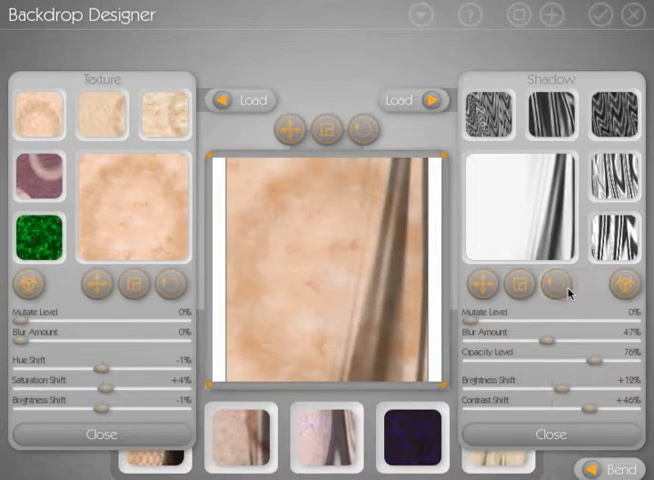
{"action": "left_click", "coordinate": [550, 284]}
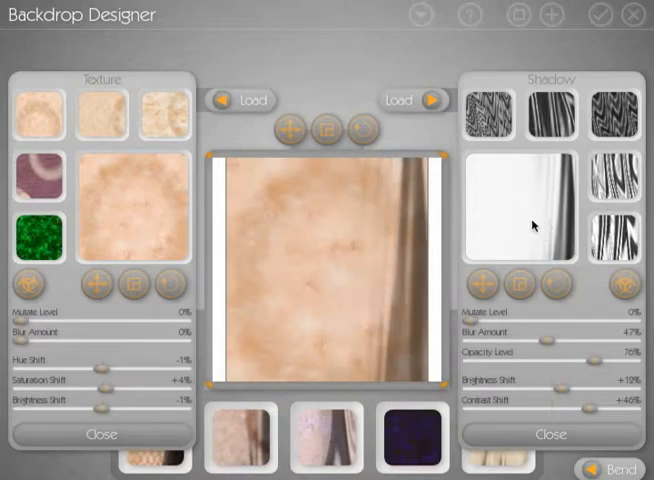
{"action": "mouse_move", "coordinate": [480, 172]}
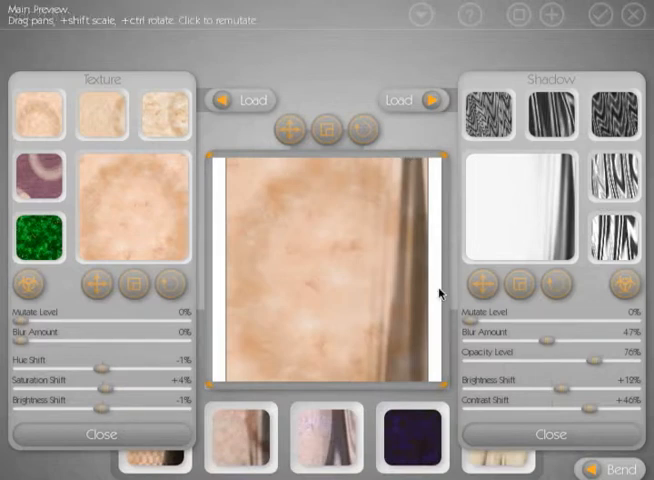
{"action": "mouse_move", "coordinate": [396, 188]}
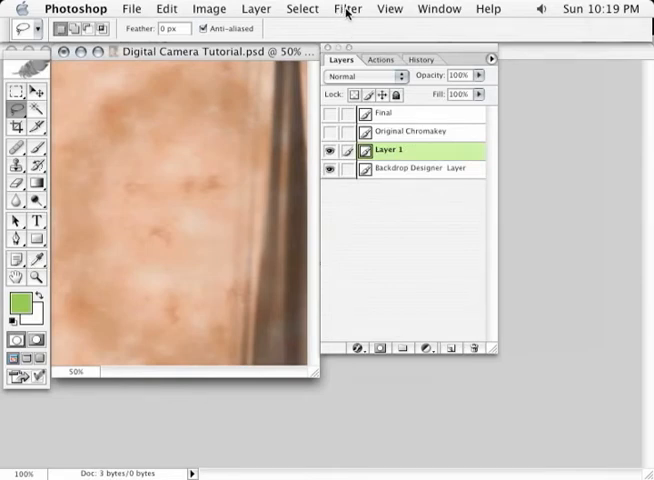
- Reopen Photoshop's Filter menu to run Backdrop Designer again on the new layer
{"action": "left_click", "coordinate": [348, 8]}
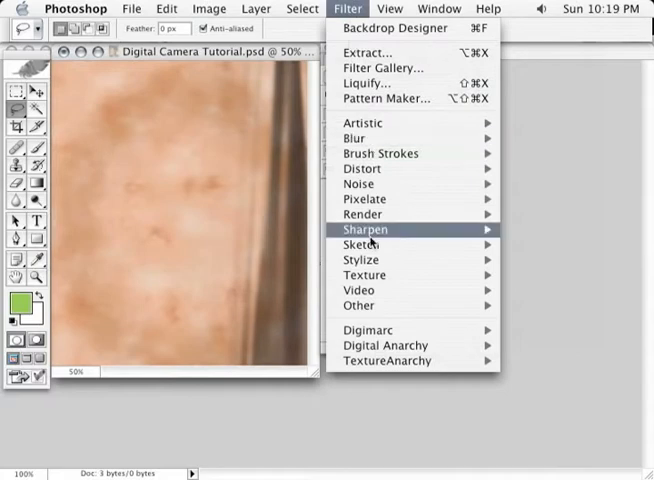
{"action": "mouse_move", "coordinate": [384, 344]}
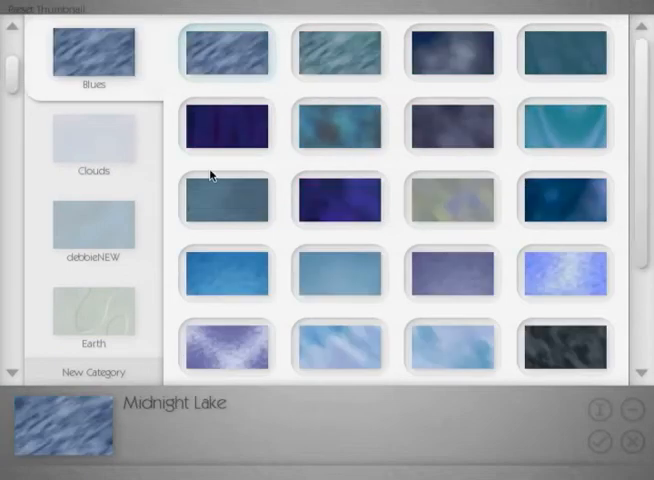
- Browse the Greens and Old Masters texture categories, then load Midnight Lake from Blues
{"action": "scroll", "scroll_direction": "down", "scroll_amount": 3}
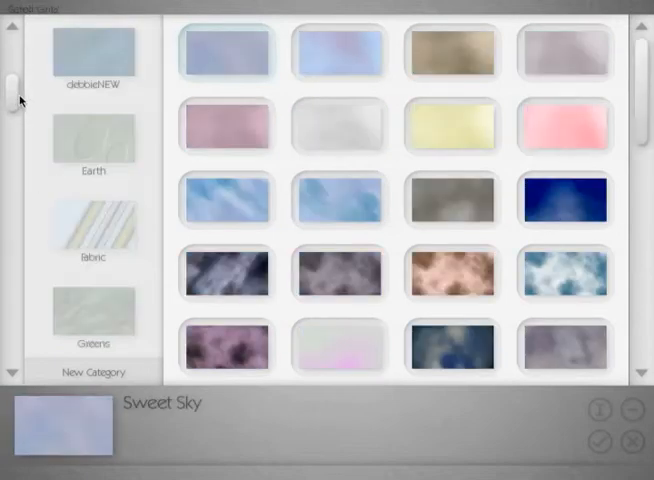
{"action": "left_click", "coordinate": [92, 312]}
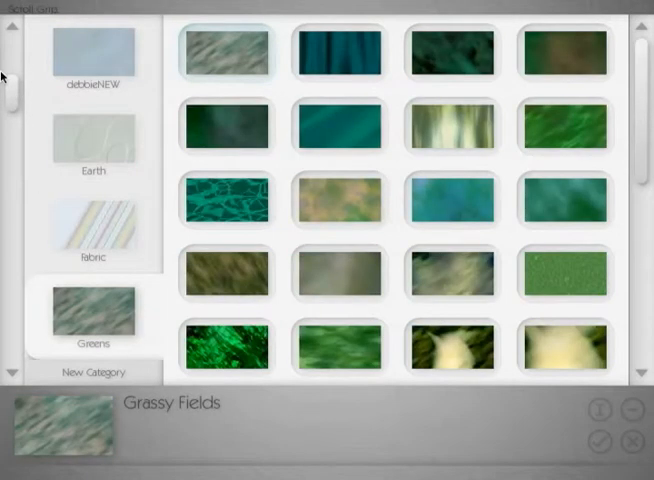
{"action": "scroll", "scroll_direction": "down", "scroll_amount": 3}
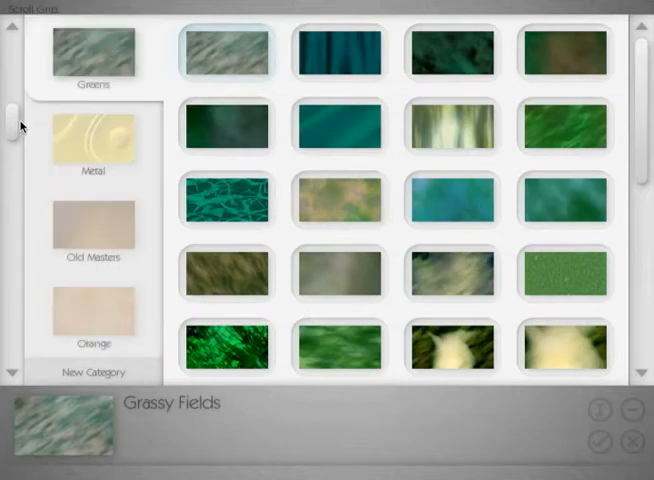
{"action": "left_click", "coordinate": [92, 228]}
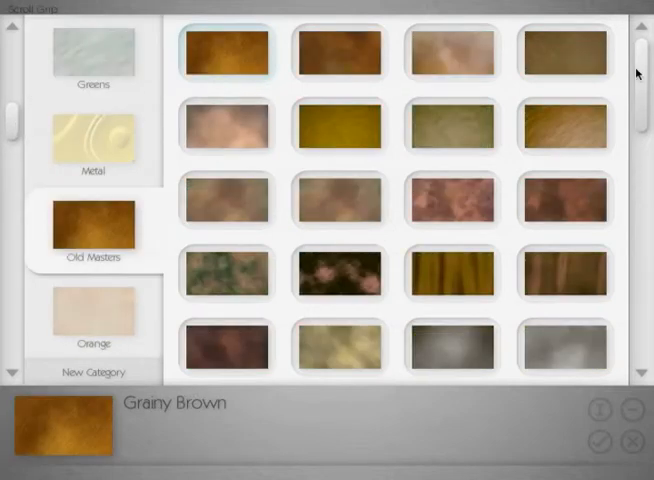
{"action": "scroll", "scroll_direction": "down", "scroll_amount": 3}
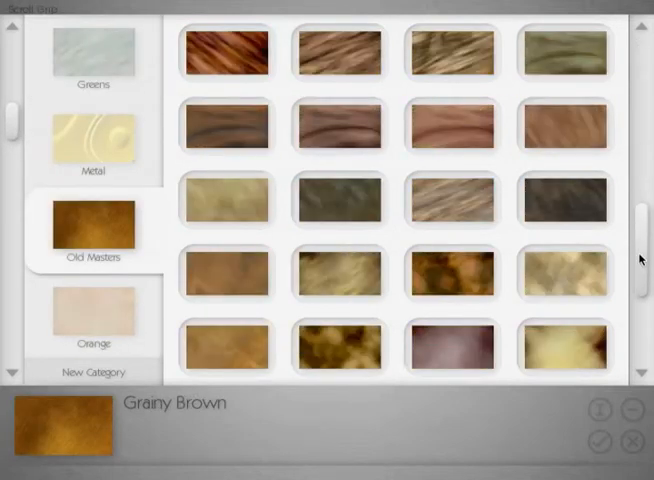
{"action": "scroll", "scroll_direction": "up", "scroll_amount": 3}
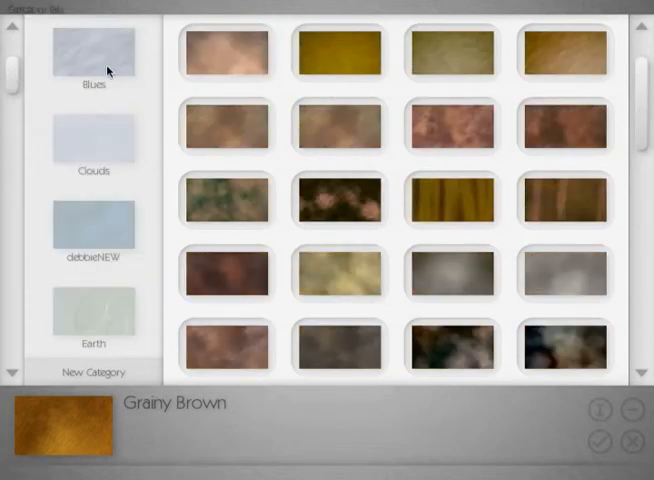
{"action": "left_click", "coordinate": [92, 52]}
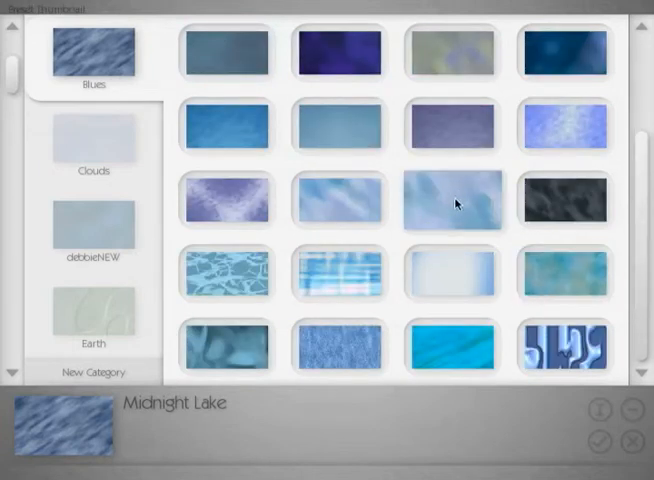
{"action": "left_click", "coordinate": [450, 196]}
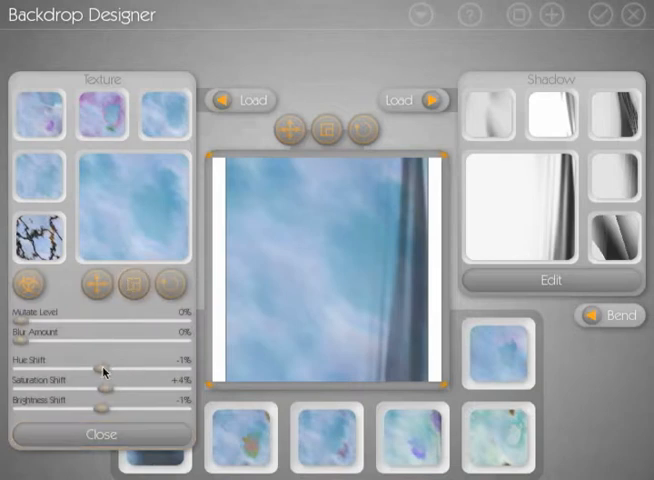
- Shift the texture hue to about +53% and tweak saturation and brightness for a yellowish-tan tone
{"action": "left_click_drag", "start_coordinate": [82, 368], "coordinate": [110, 368]}
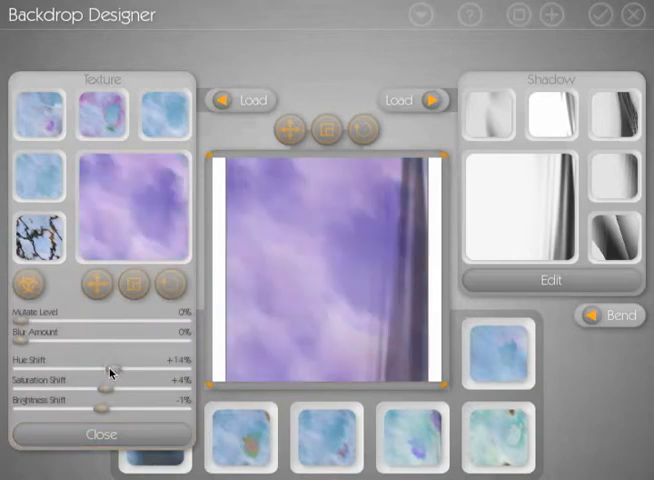
{"action": "left_click_drag", "start_coordinate": [96, 372], "coordinate": [128, 372]}
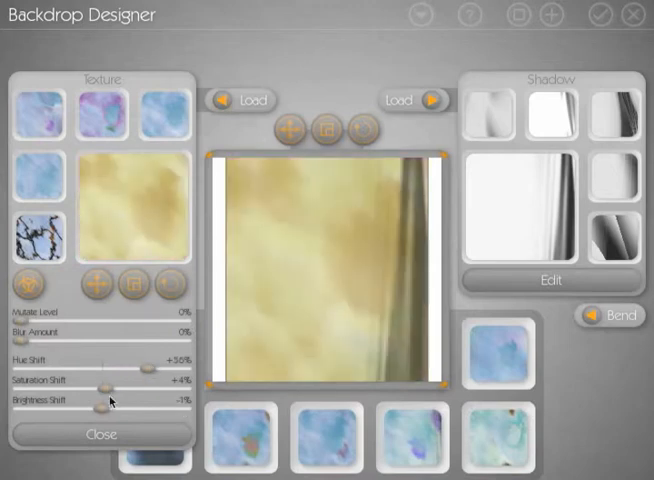
{"action": "left_click_drag", "start_coordinate": [110, 388], "coordinate": [144, 388]}
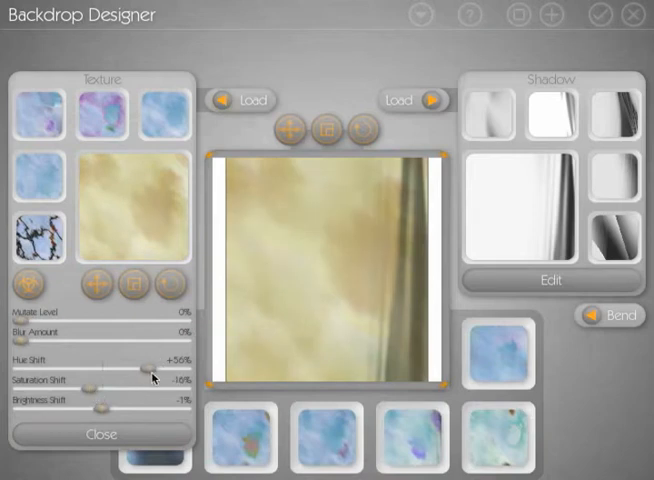
{"action": "mouse_move", "coordinate": [240, 316]}
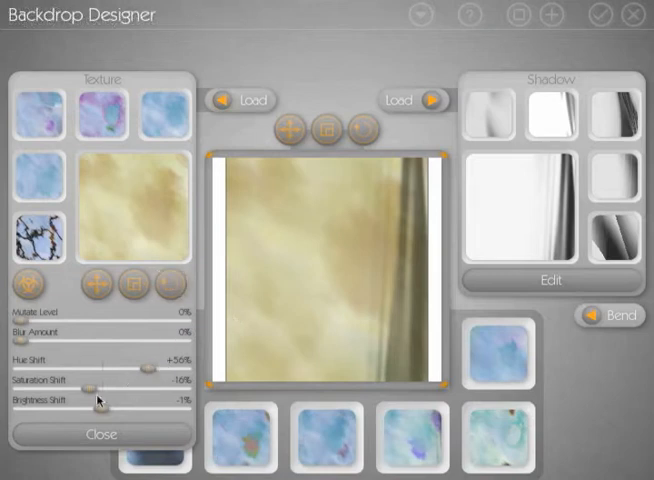
{"action": "mouse_move", "coordinate": [164, 356]}
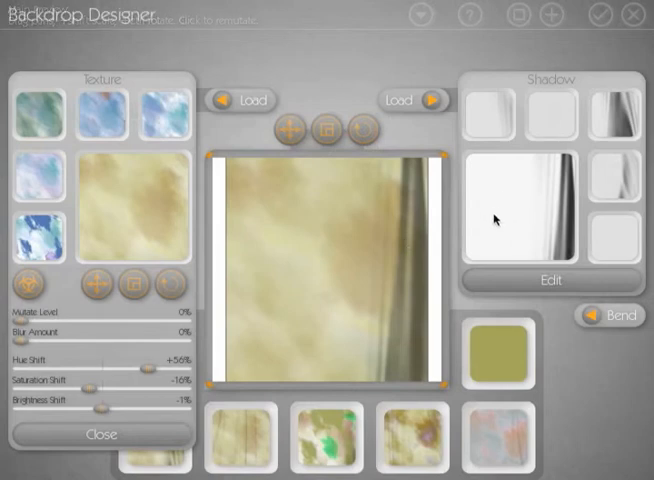
{"action": "mouse_move", "coordinate": [556, 196]}
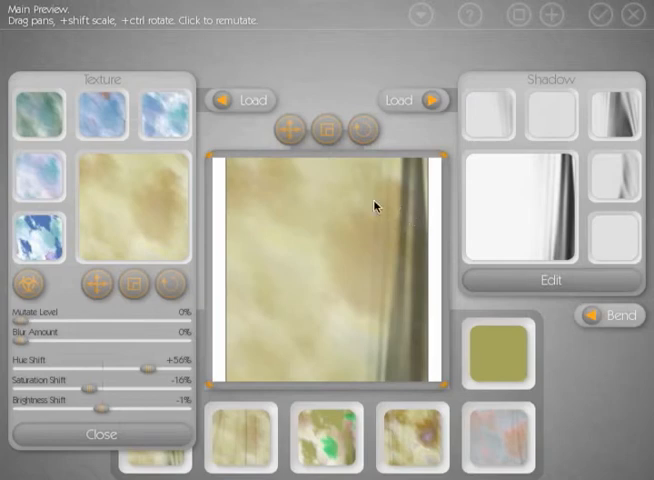
{"action": "mouse_move", "coordinate": [376, 172]}
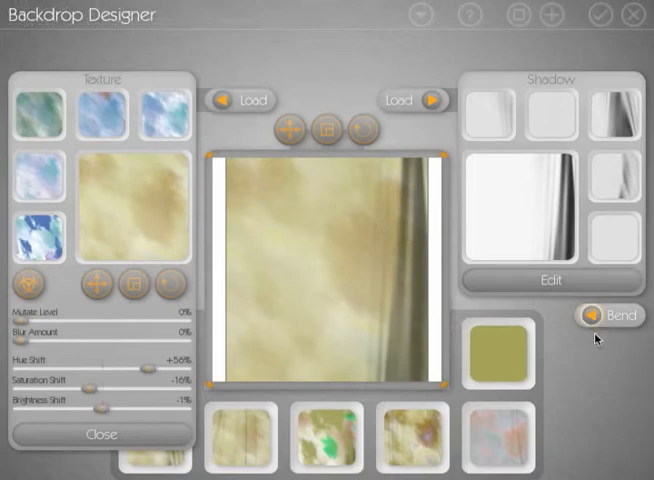
- Bring up the Texture Bend panel with its blend amount and shadow-map options
{"action": "left_click", "coordinate": [608, 316]}
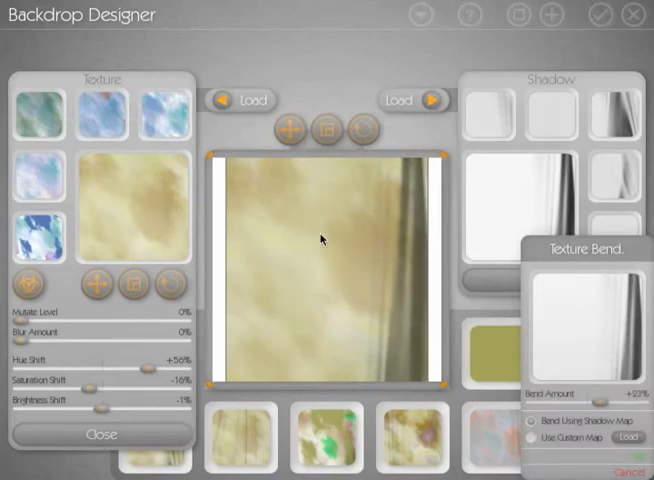
{"action": "mouse_move", "coordinate": [420, 170]}
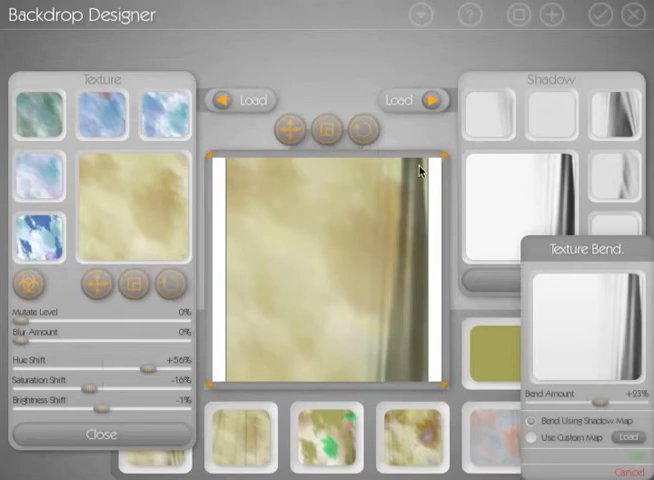
{"action": "mouse_move", "coordinate": [372, 192]}
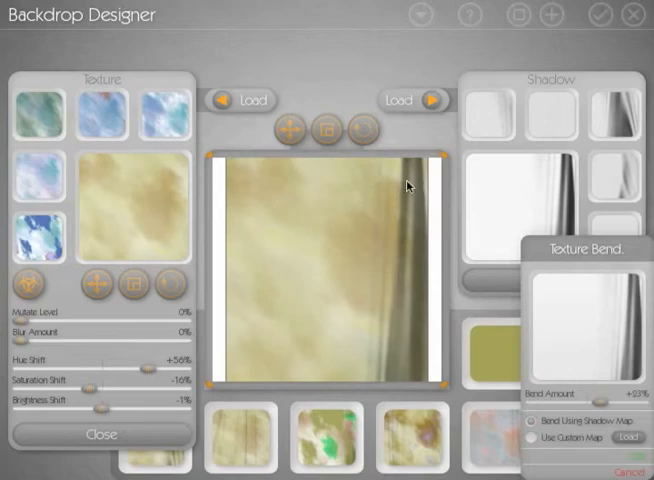
{"action": "mouse_move", "coordinate": [348, 220]}
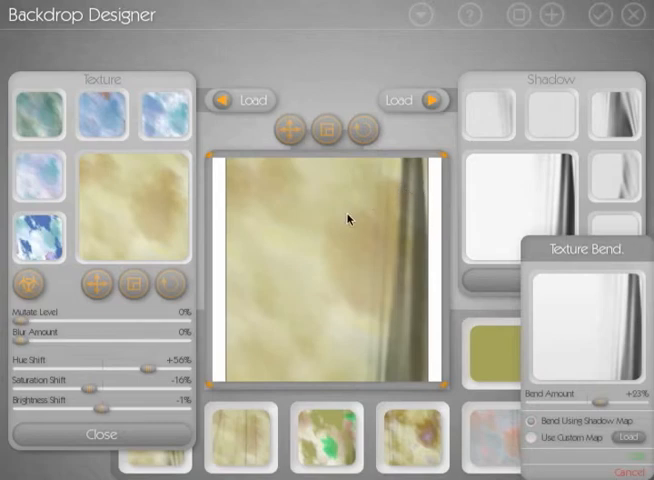
{"action": "mouse_move", "coordinate": [380, 260]}
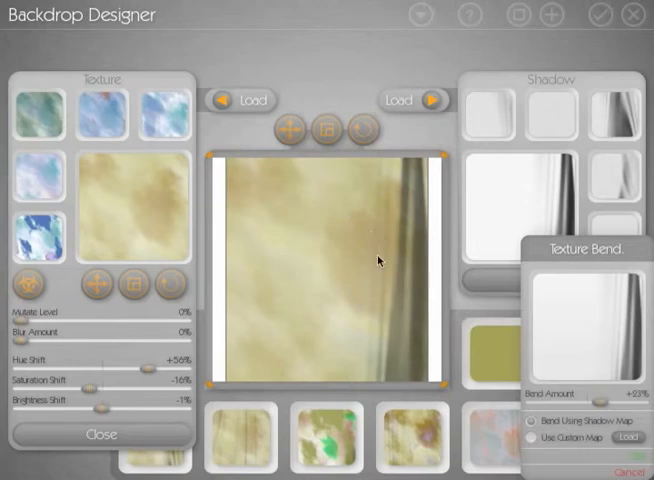
{"action": "mouse_move", "coordinate": [422, 320]}
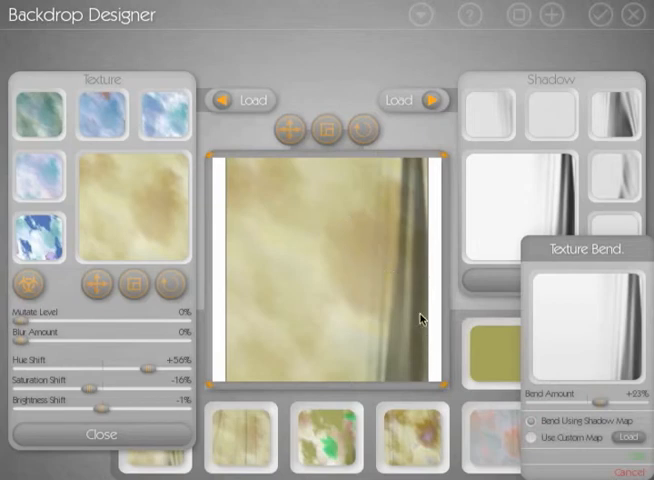
{"action": "mouse_move", "coordinate": [592, 264]}
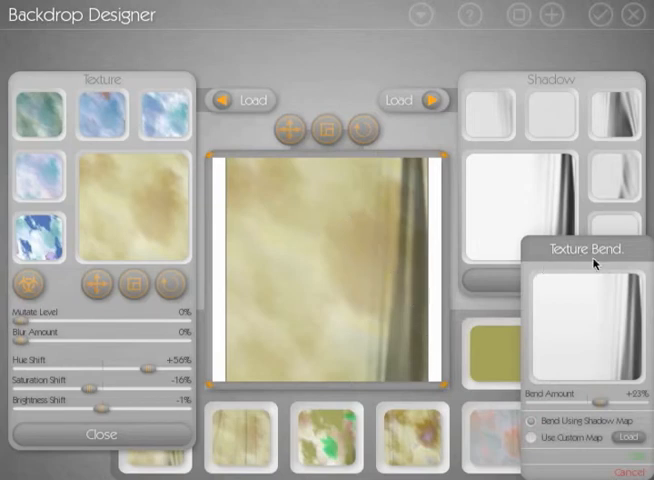
{"action": "mouse_move", "coordinate": [590, 260]}
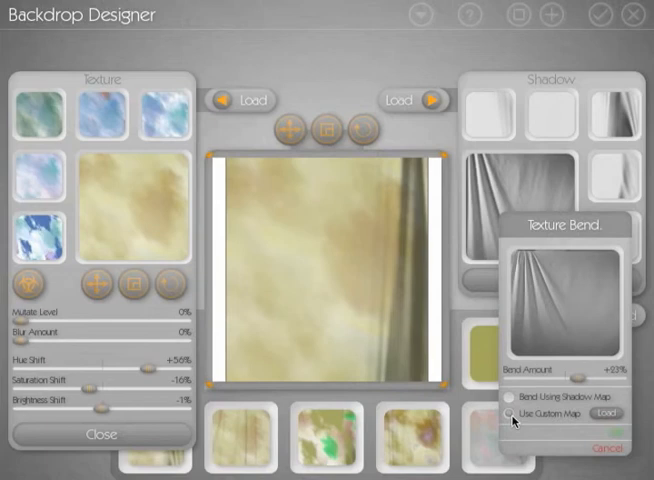
{"action": "mouse_move", "coordinate": [188, 40]}
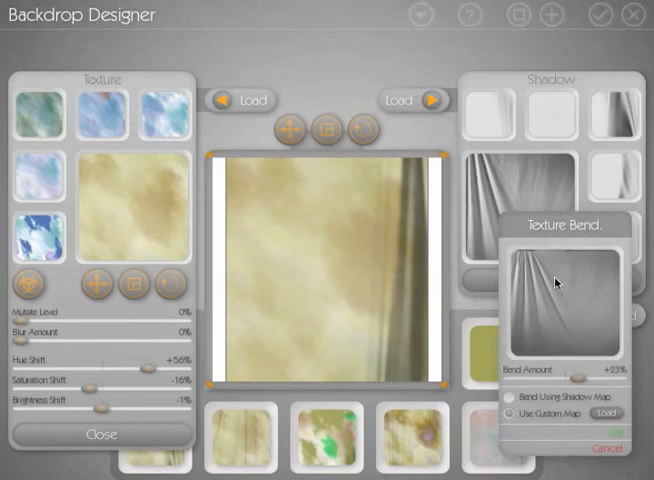
{"action": "mouse_move", "coordinate": [570, 296]}
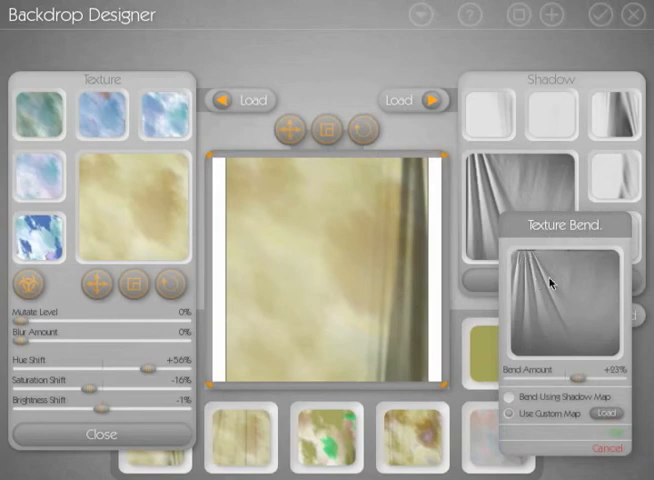
{"action": "mouse_move", "coordinate": [538, 272]}
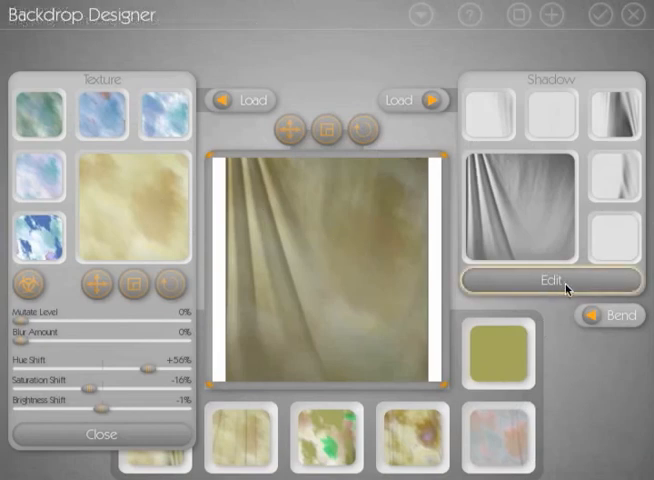
- Lower the drape shadow's contrast shift to soften its folds on the yellowish canvas
{"action": "left_click", "coordinate": [544, 280]}
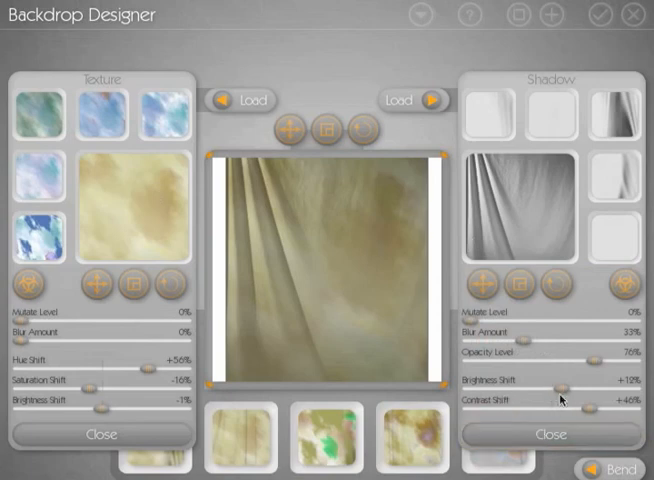
{"action": "mouse_move", "coordinate": [396, 208]}
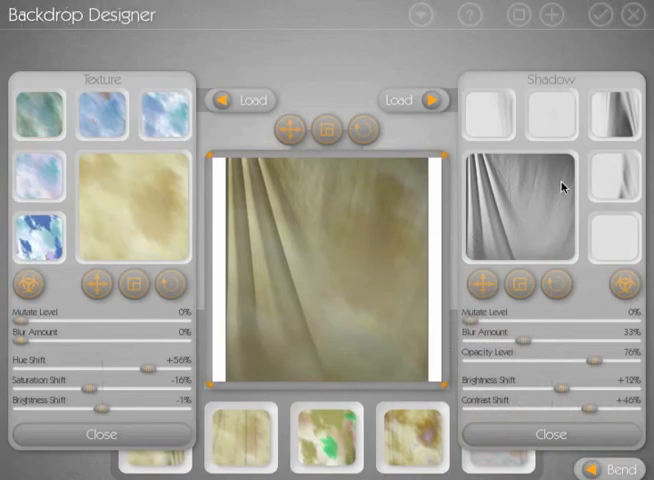
{"action": "mouse_move", "coordinate": [548, 212]}
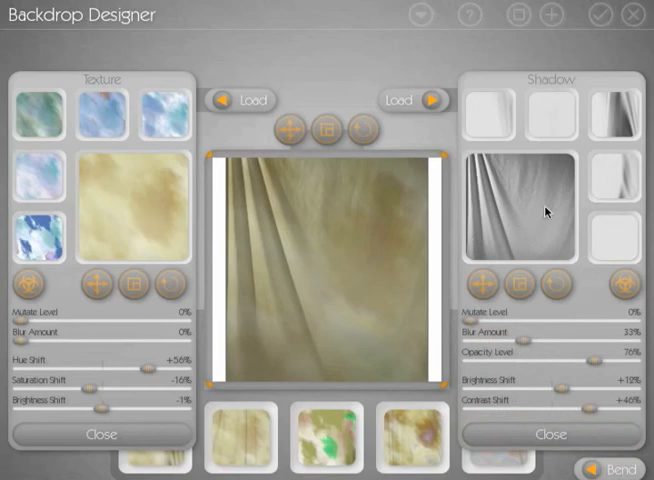
{"action": "mouse_move", "coordinate": [574, 400]}
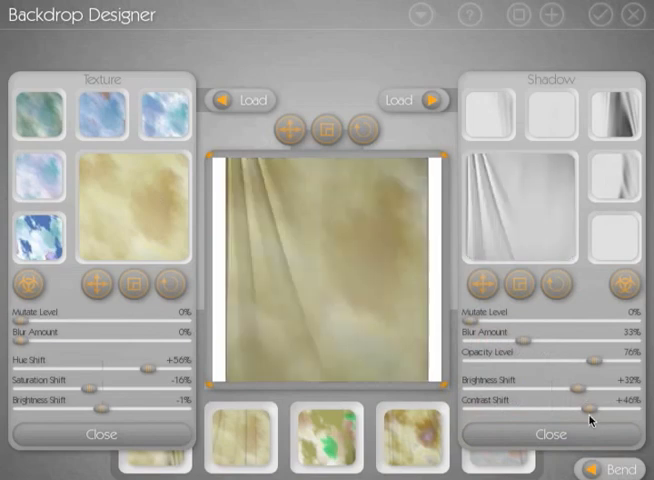
{"action": "left_click_drag", "start_coordinate": [584, 410], "coordinate": [600, 410]}
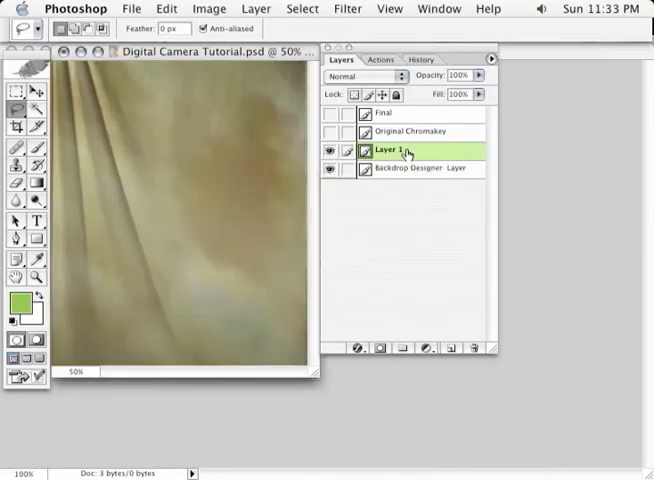
{"action": "left_click", "coordinate": [328, 150]}
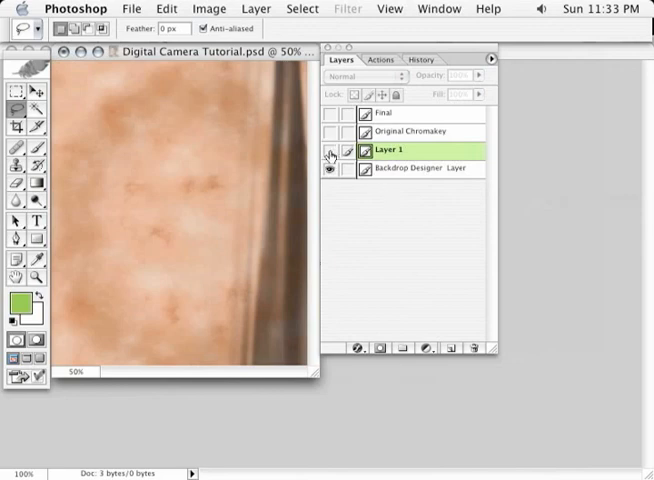
{"action": "left_click", "coordinate": [332, 150]}
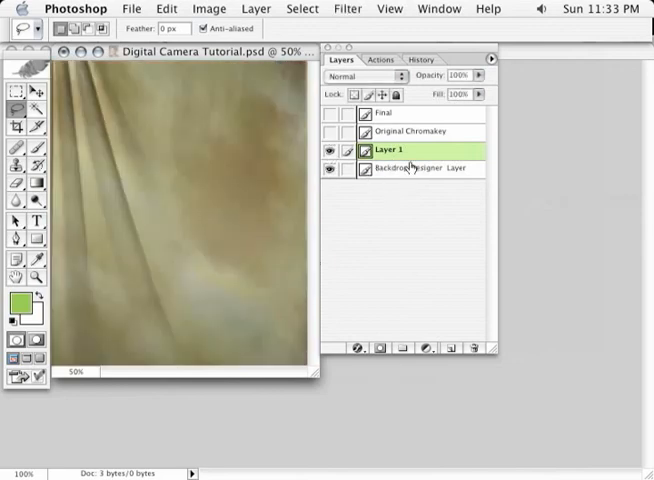